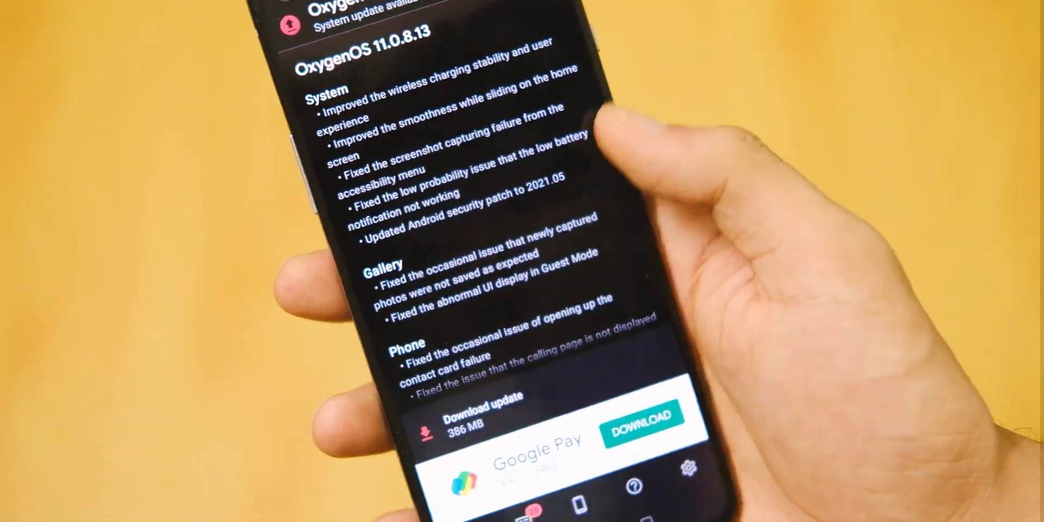
left_click(641, 412)
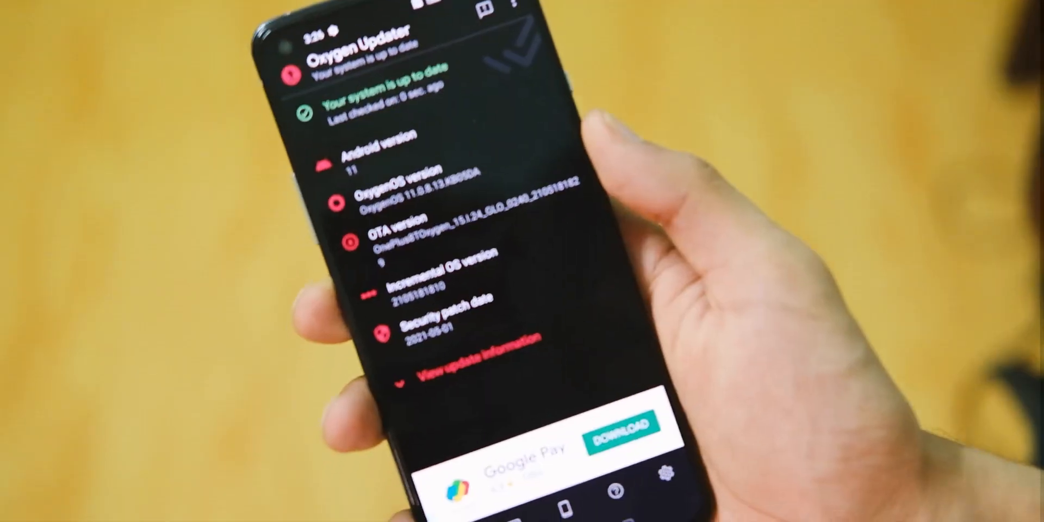
left_click(433, 380)
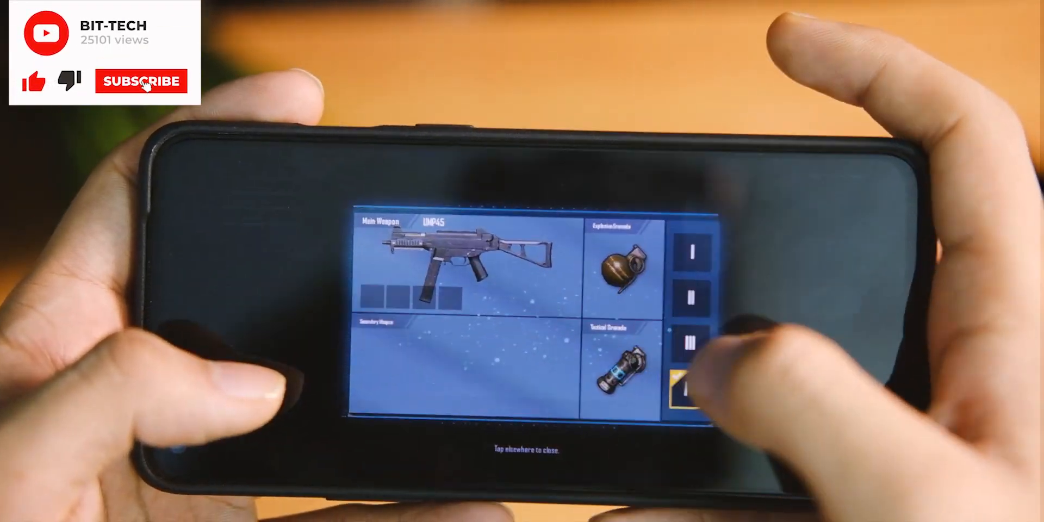
left_click(142, 82)
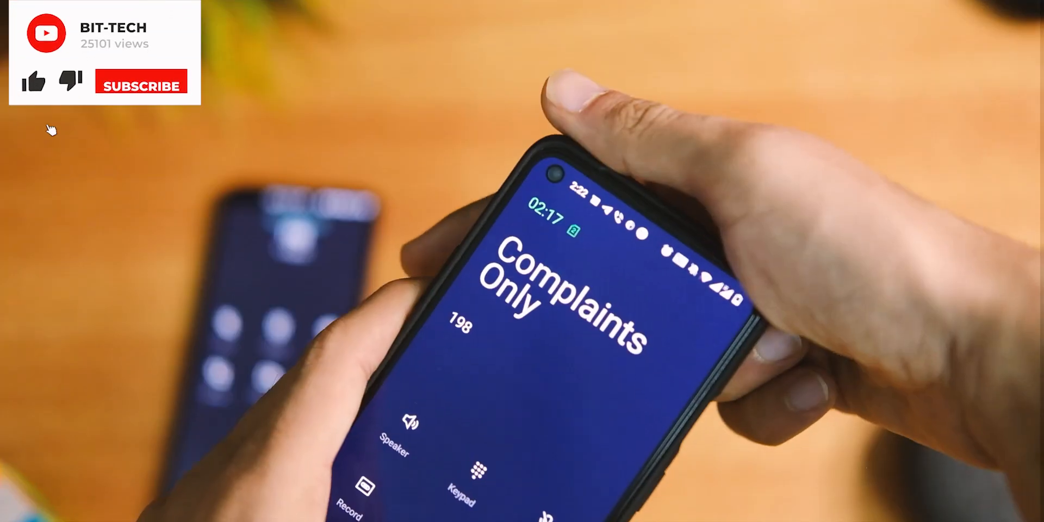
left_click(141, 85)
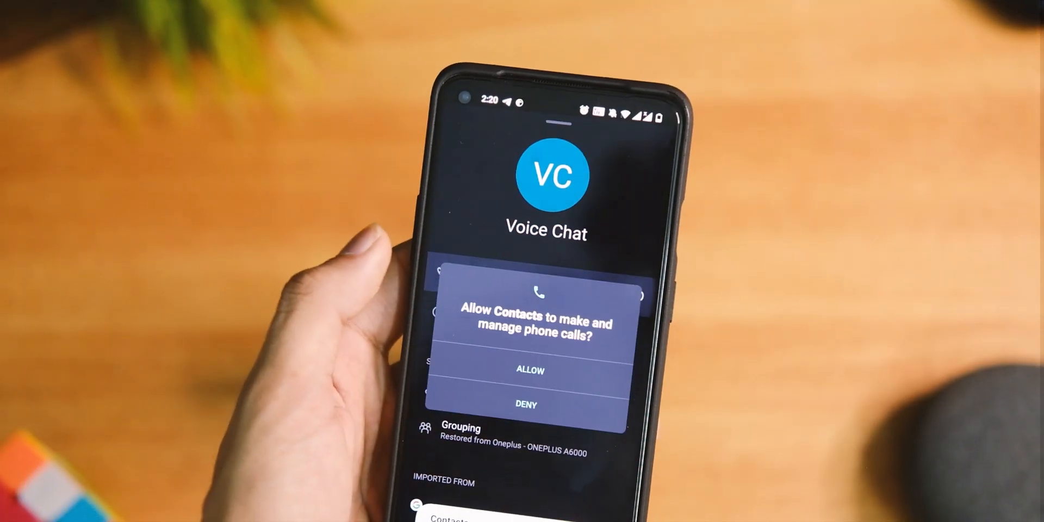
left_click(525, 405)
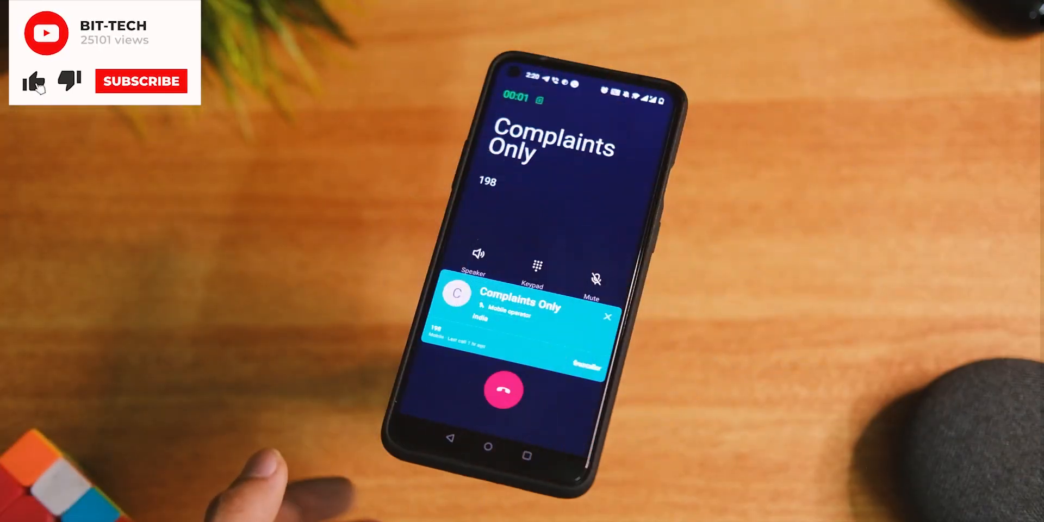
left_click(140, 81)
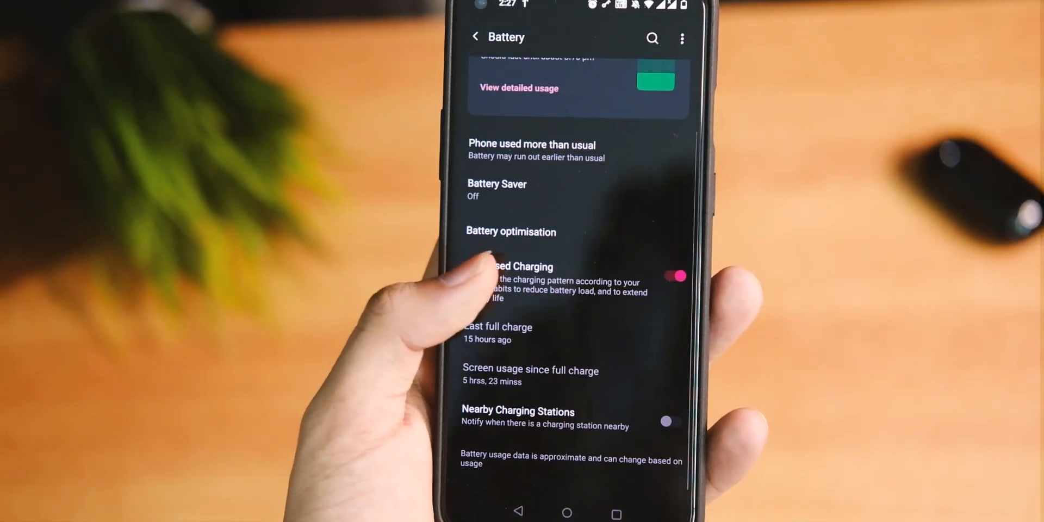
scroll("down", 3)
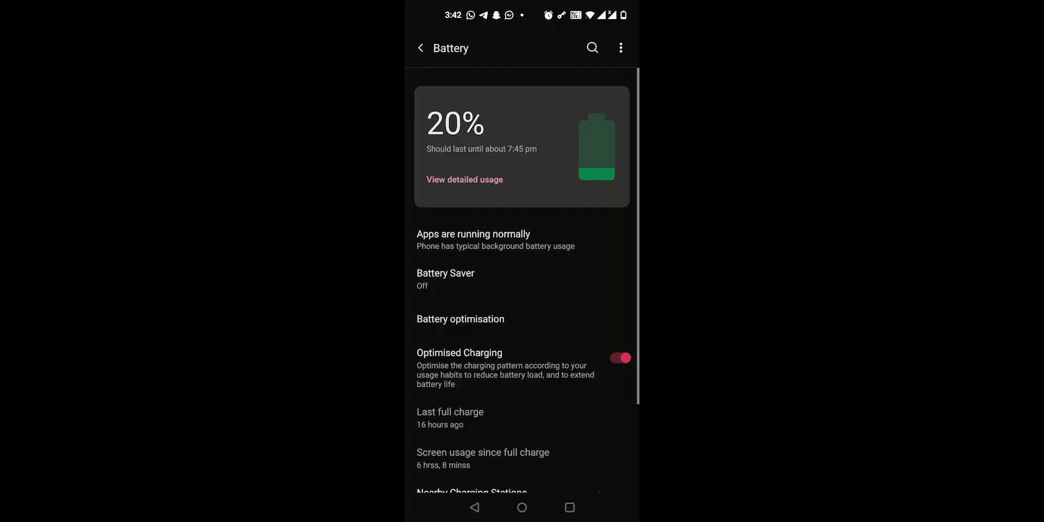
left_click(465, 179)
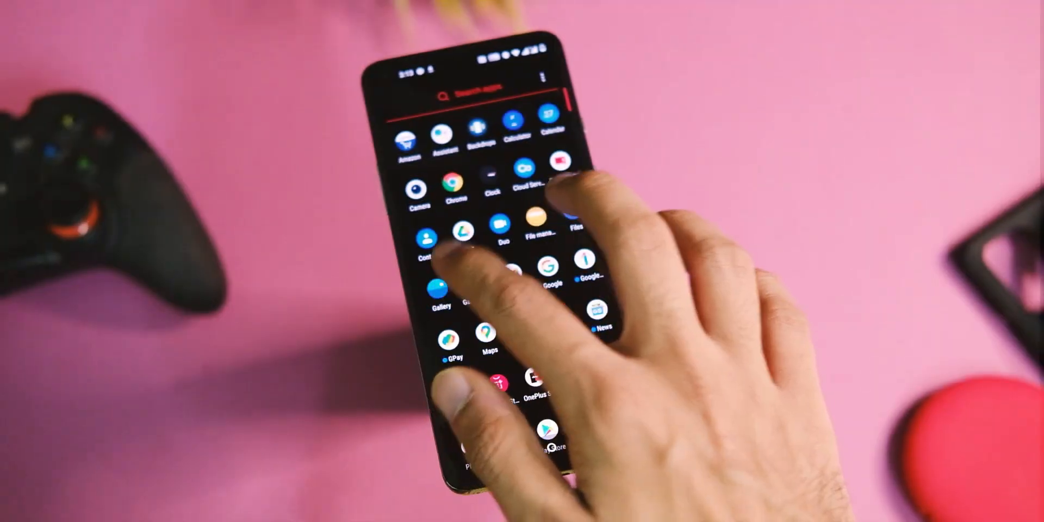
left_click(524, 173)
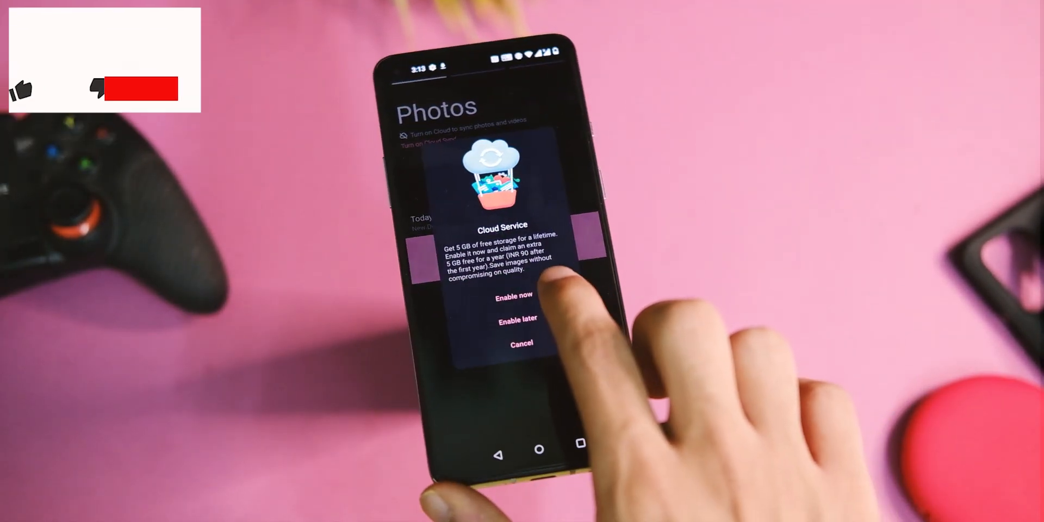